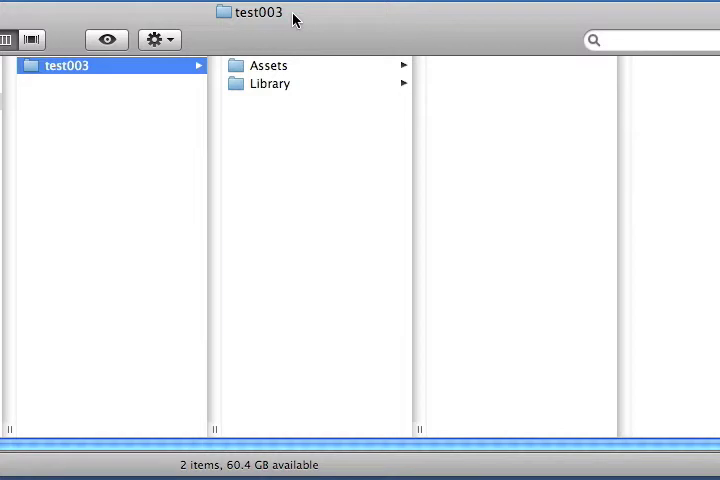
Open test003_005.unity from the test003 project's Assets folder in Finder.
left_click(267, 65)
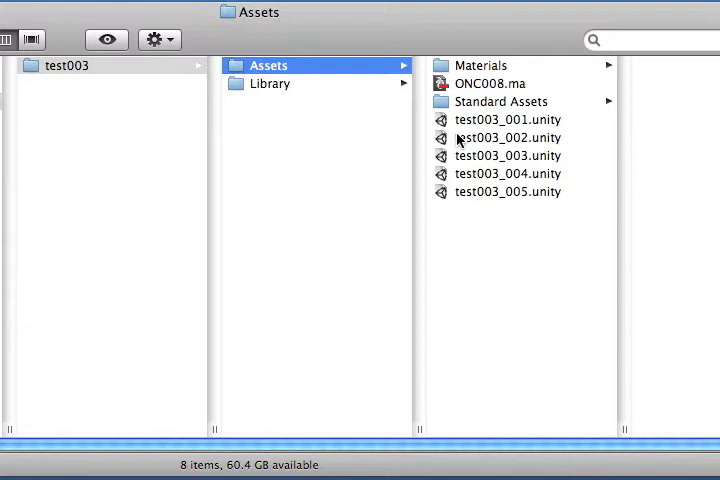
mouse_move(491, 194)
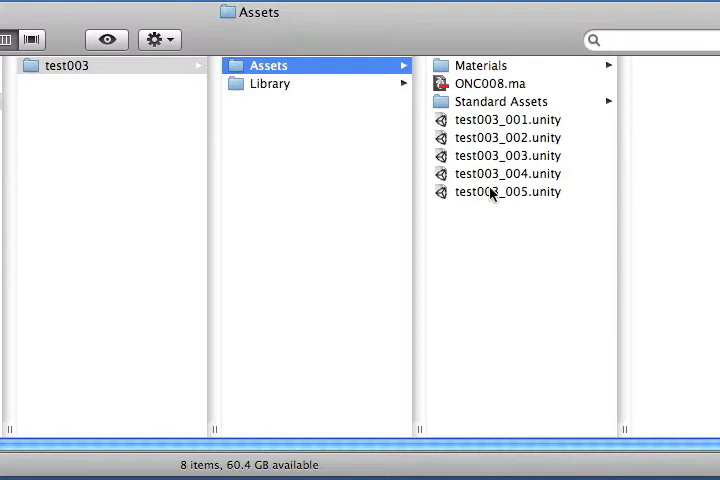
double_click(508, 191)
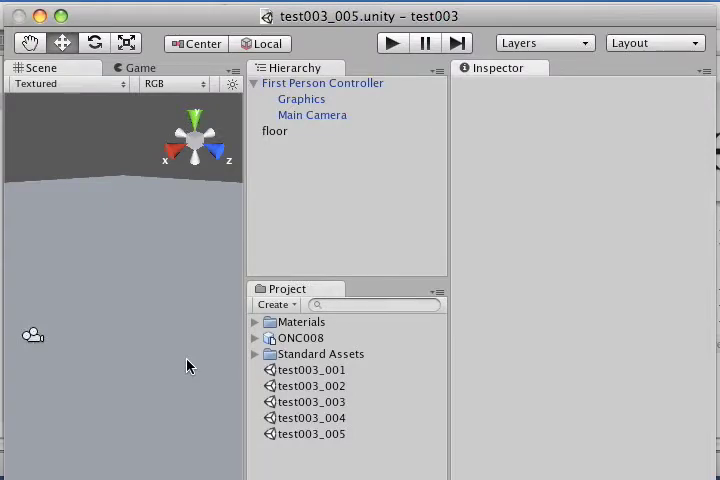
mouse_move(195, 362)
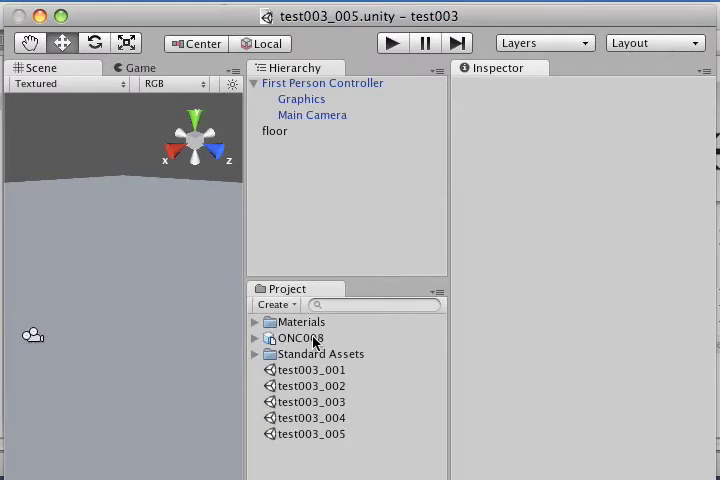
mouse_move(357, 430)
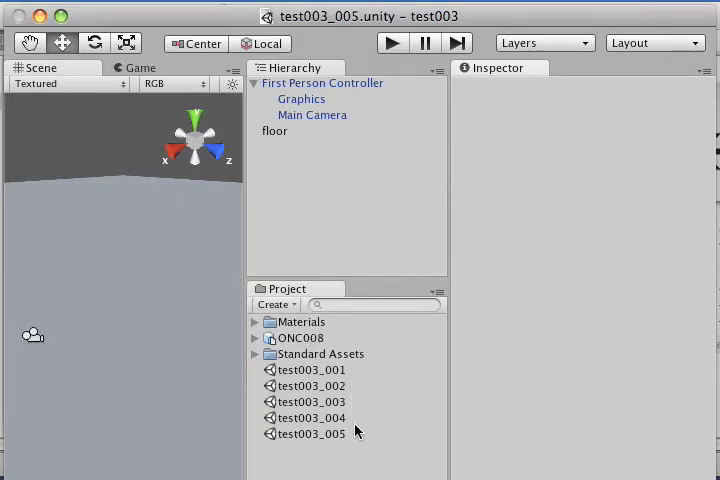
mouse_move(316, 347)
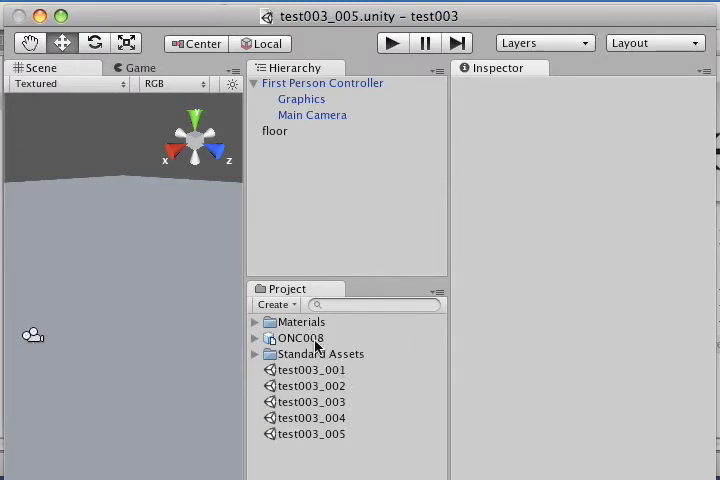
Select the ONC008 model asset in the Project panel to view its import settings.
left_click(302, 338)
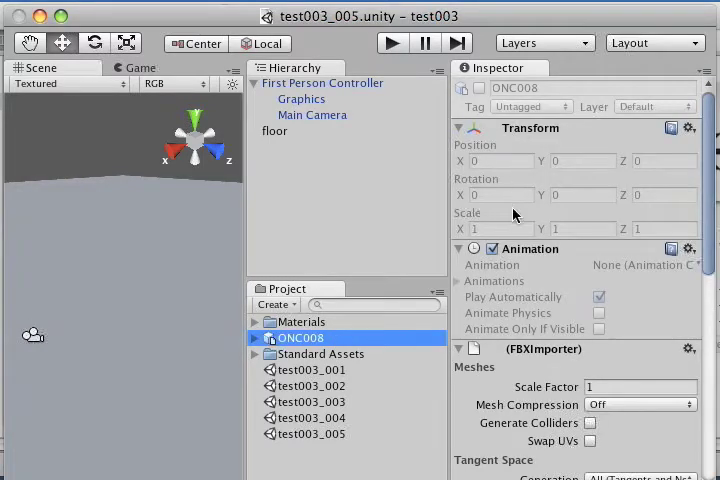
Tick Generate Colliders in the ONC008 FBX import settings.
scroll("down", 3)
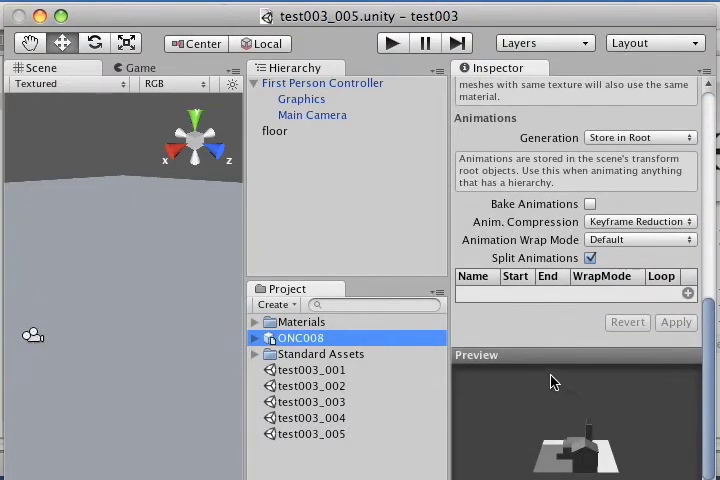
mouse_move(548, 378)
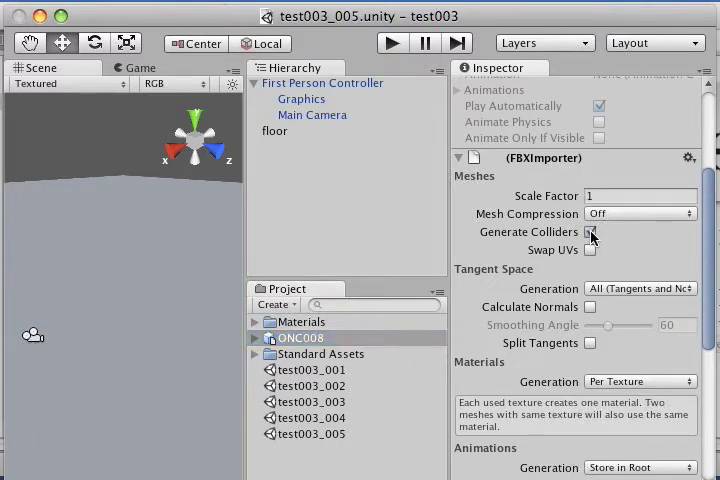
left_click(590, 231)
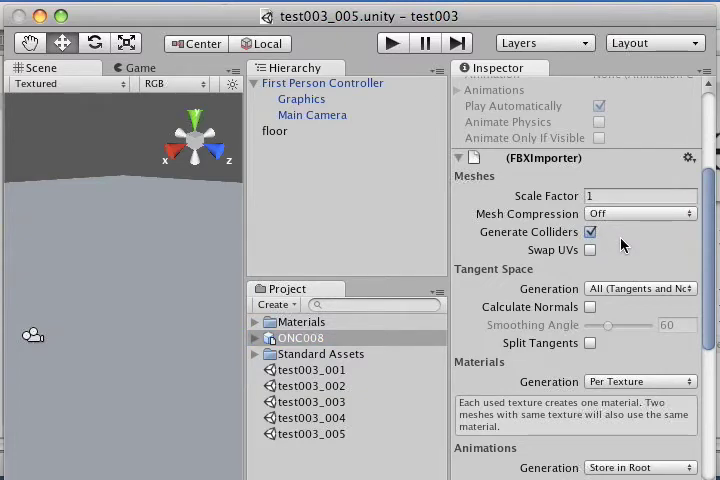
mouse_move(375, 97)
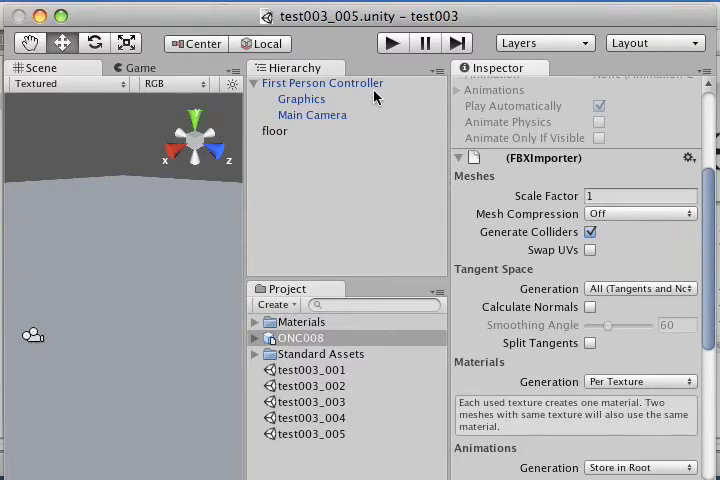
mouse_move(345, 147)
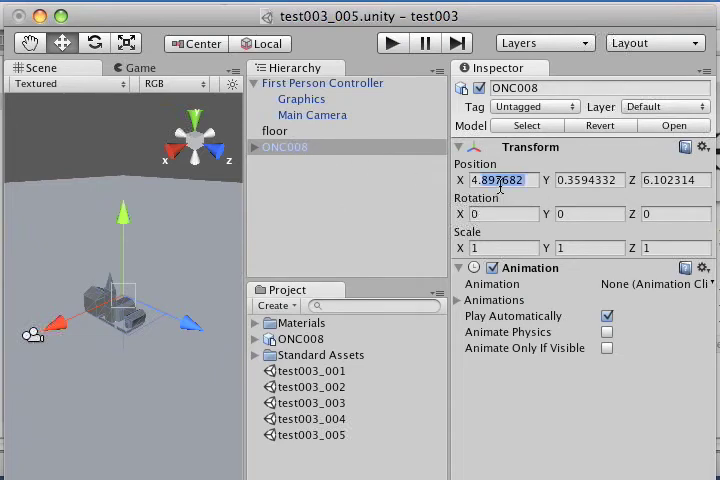
Set the ONC008 building's Transform Position to 0, 0.75, 0.
type("0")
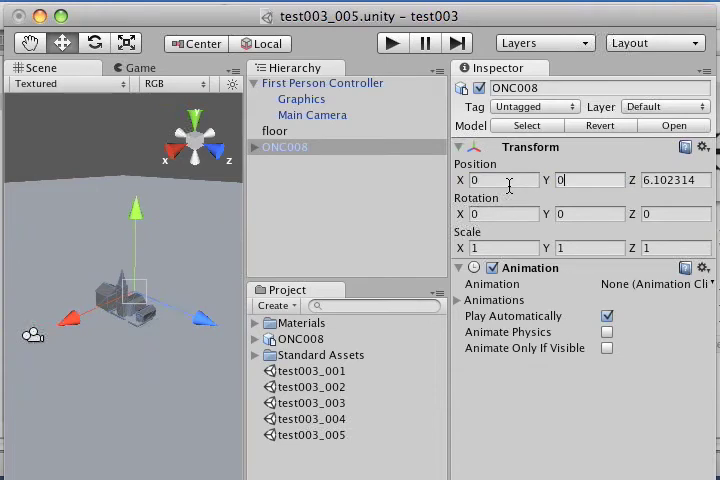
type("0.75")
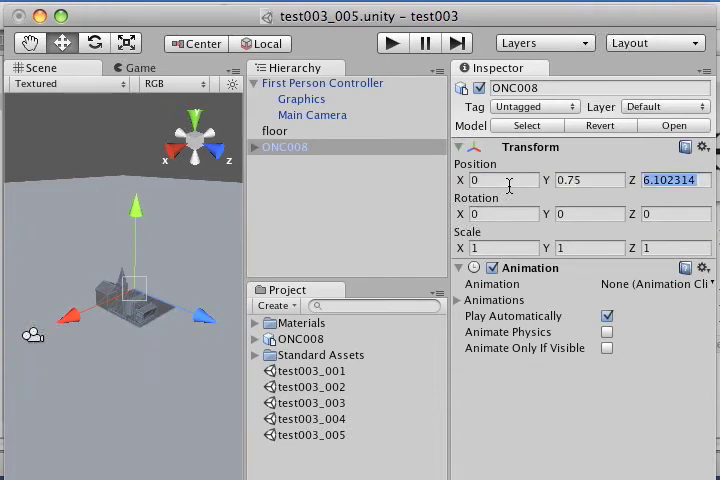
type("0")
left_click(676, 248)
type("4")
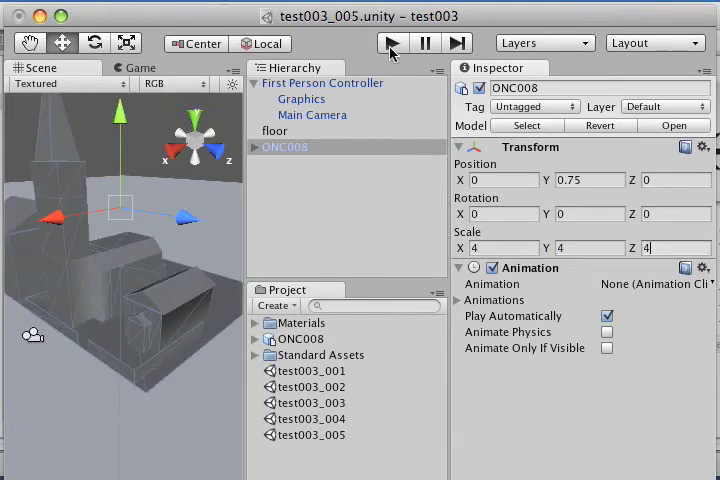
Toggle play mode to test the first-person player around the building.
left_click(388, 42)
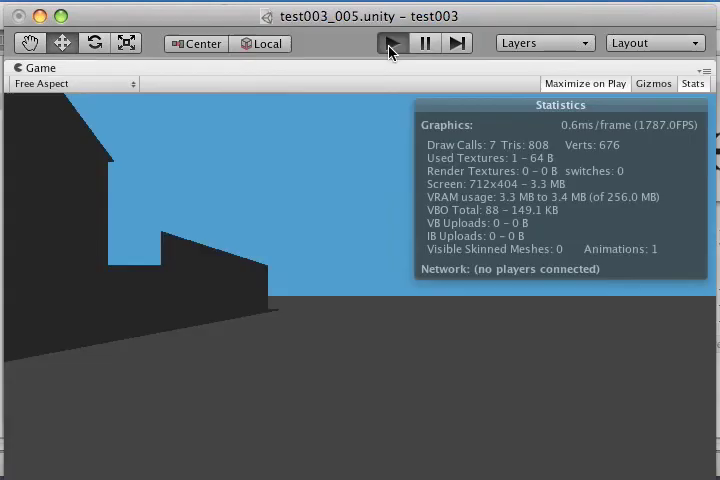
left_click(388, 43)
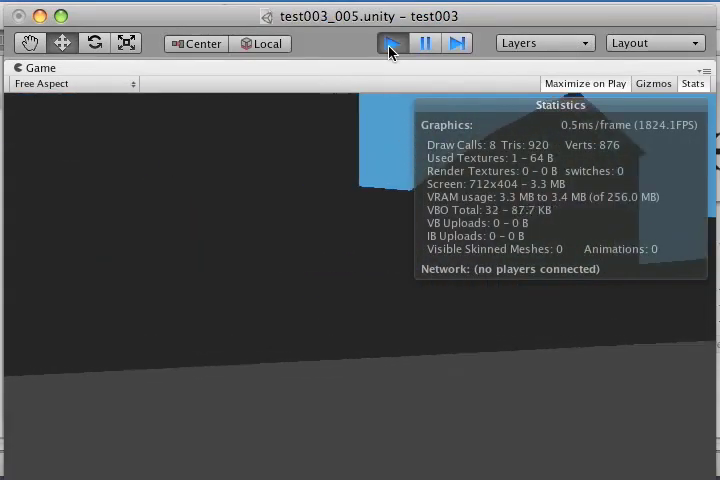
left_click(391, 43)
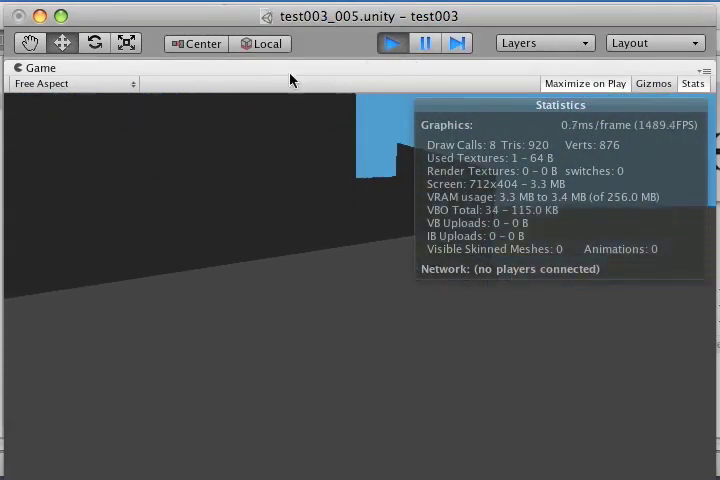